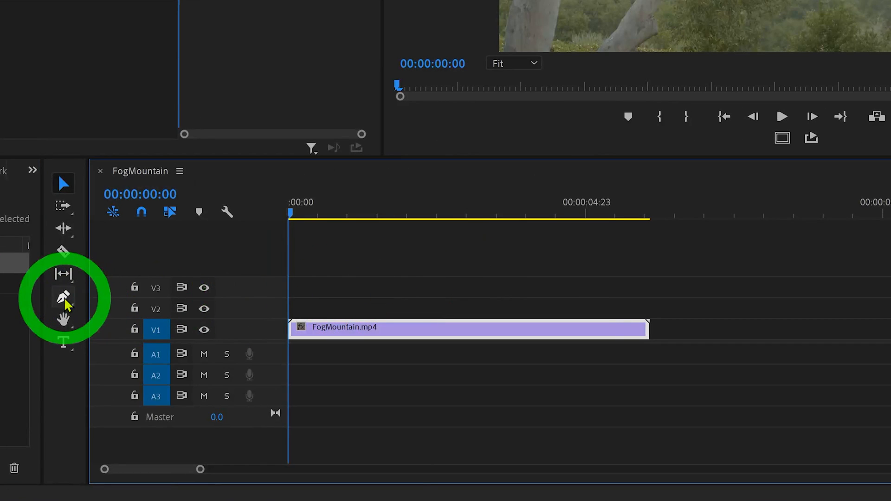
- Switch to the Rectangle Tool from the Pen tool flyout to draw the thin bar
{"action": "left_click", "coordinate": [63, 296]}
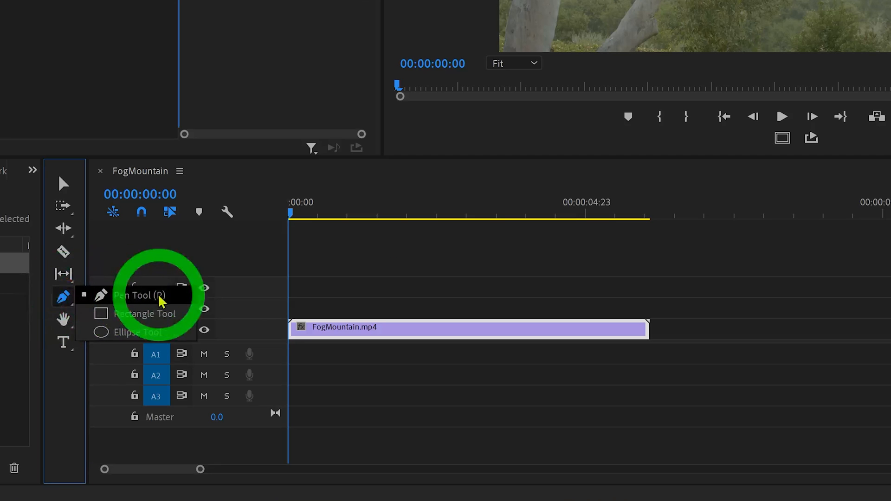
{"action": "left_click", "coordinate": [143, 313]}
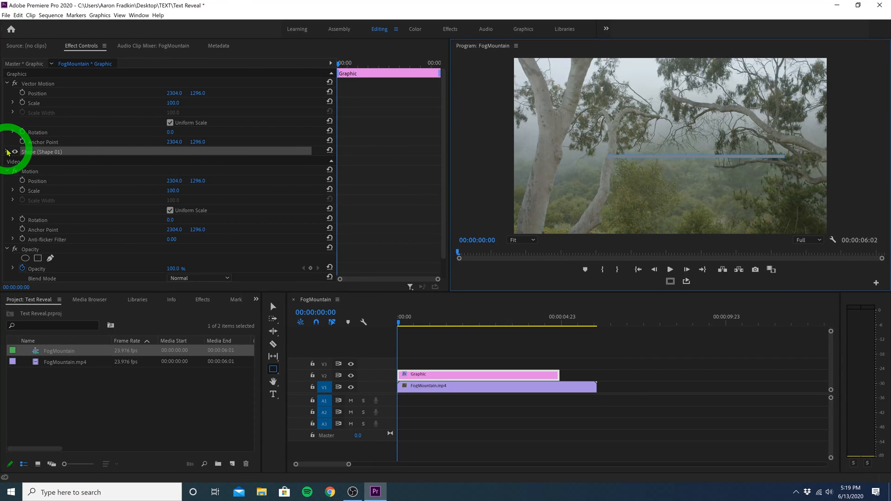
- Give the bar shape a white fill via Shape > Appearance in Effect Controls
{"action": "left_click", "coordinate": [7, 151]}
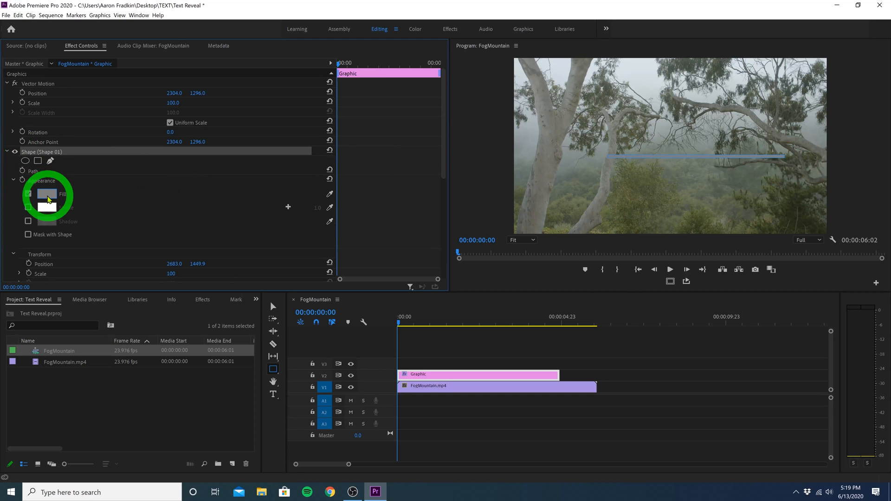
{"action": "left_click", "coordinate": [47, 193]}
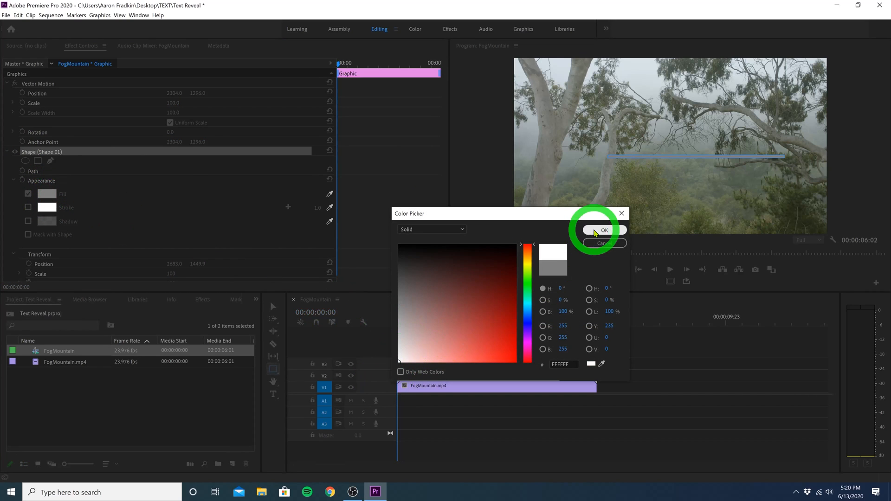
{"action": "left_click", "coordinate": [602, 231]}
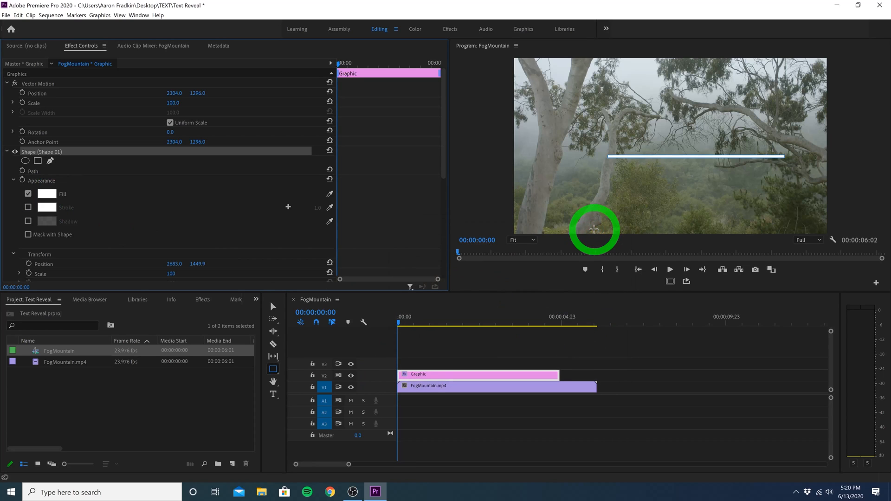
{"action": "mouse_move", "coordinate": [366, 277]}
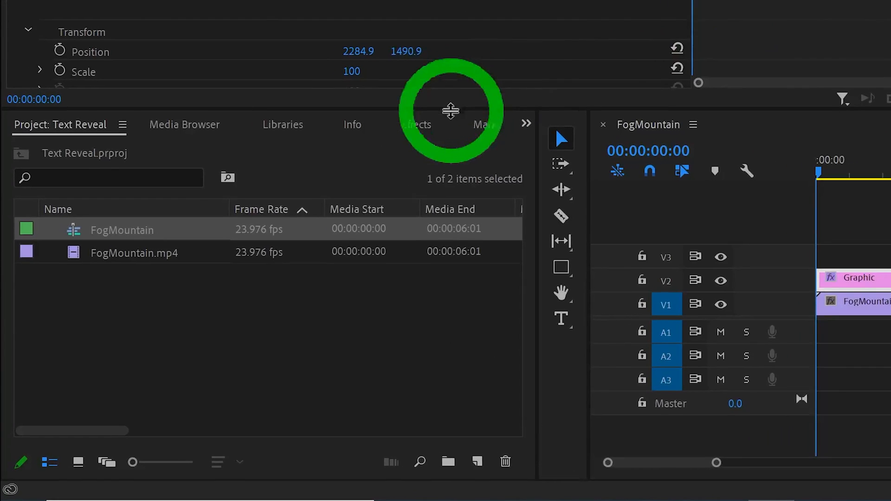
- Apply Transform to the Graphic, disable Uniform Scale, keyframe Scale Width 0 to 100, and preview
{"action": "left_click", "coordinate": [418, 123]}
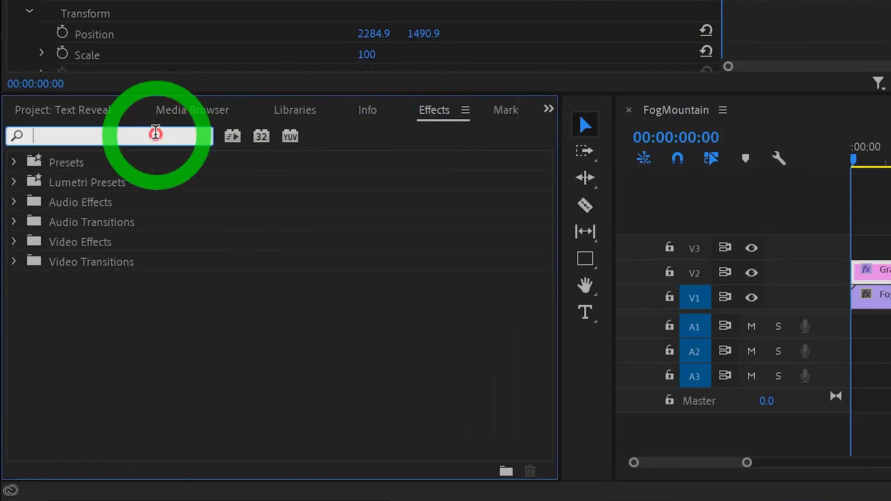
{"action": "type", "text": "transform"}
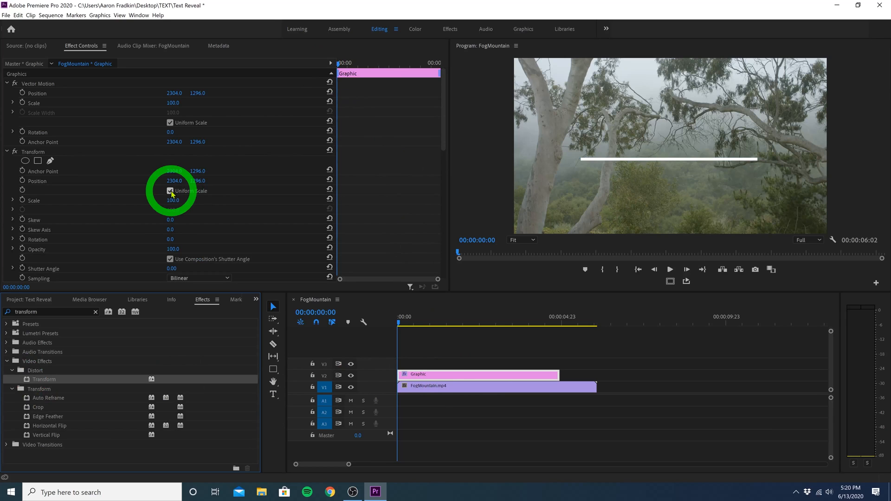
{"action": "left_click", "coordinate": [171, 191]}
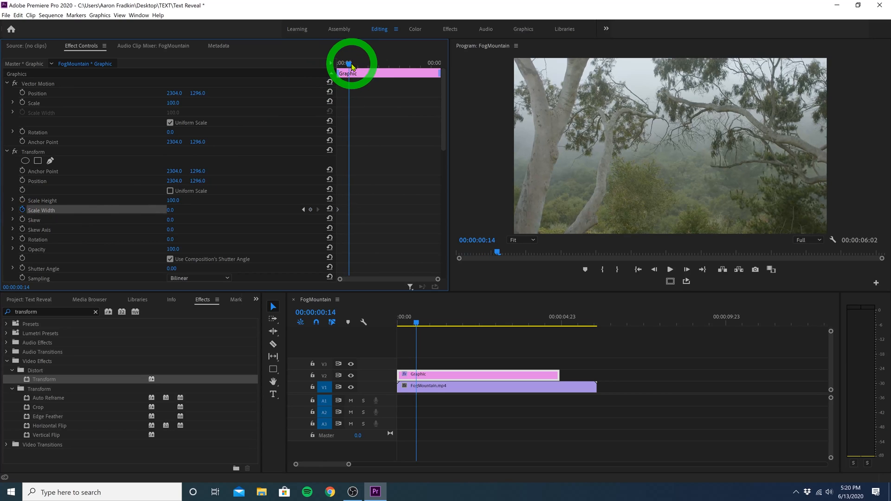
{"action": "double_click", "coordinate": [178, 210]}
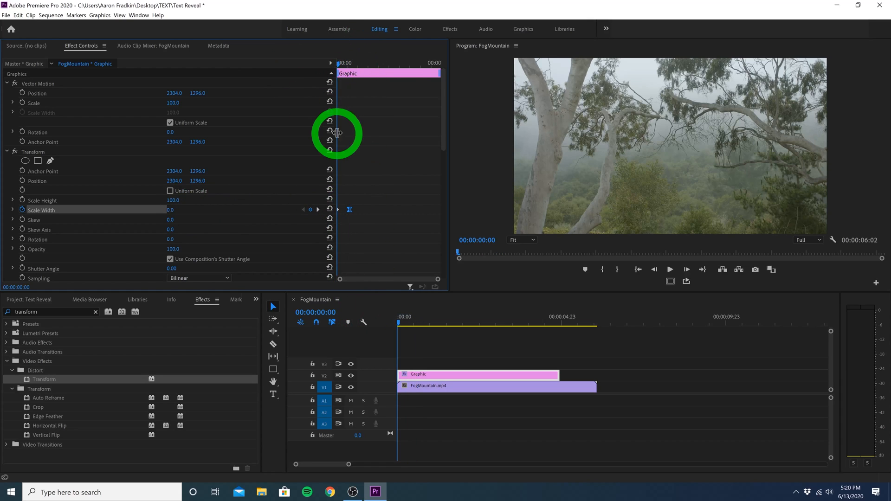
{"action": "left_click", "coordinate": [670, 269]}
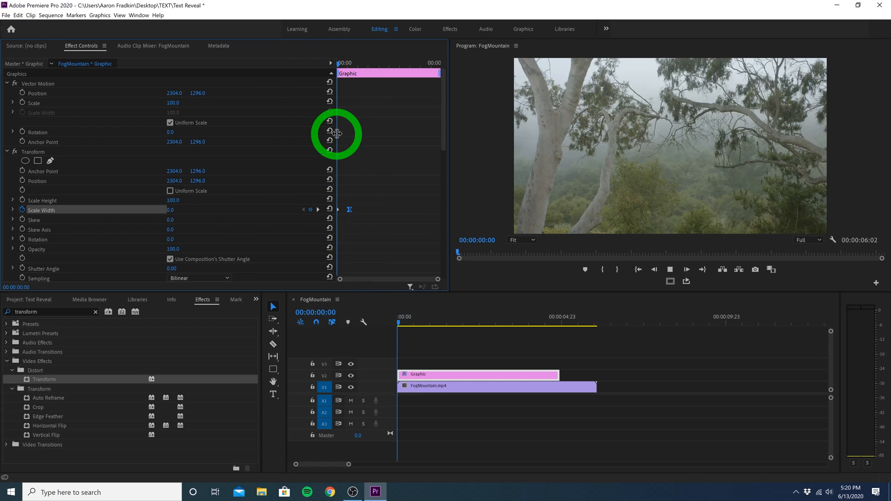
{"action": "left_click", "coordinate": [439, 323]}
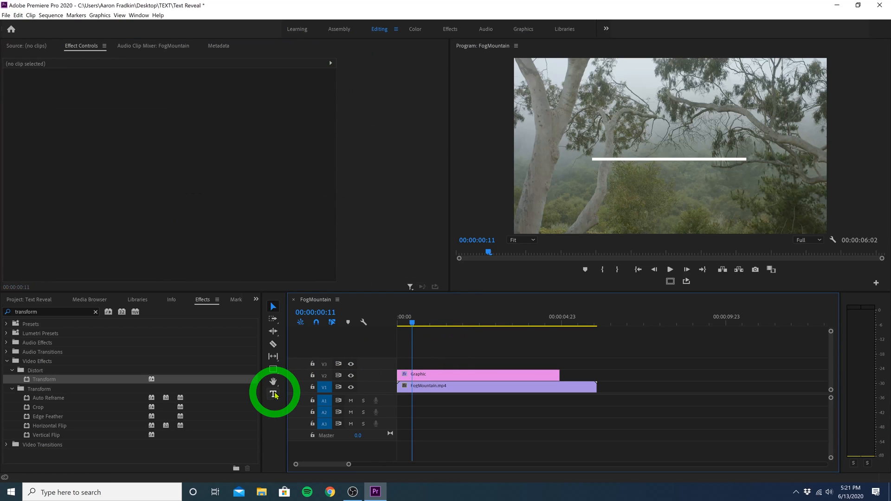
{"action": "mouse_move", "coordinate": [273, 393]}
{"action": "type", "text": "bebas"}
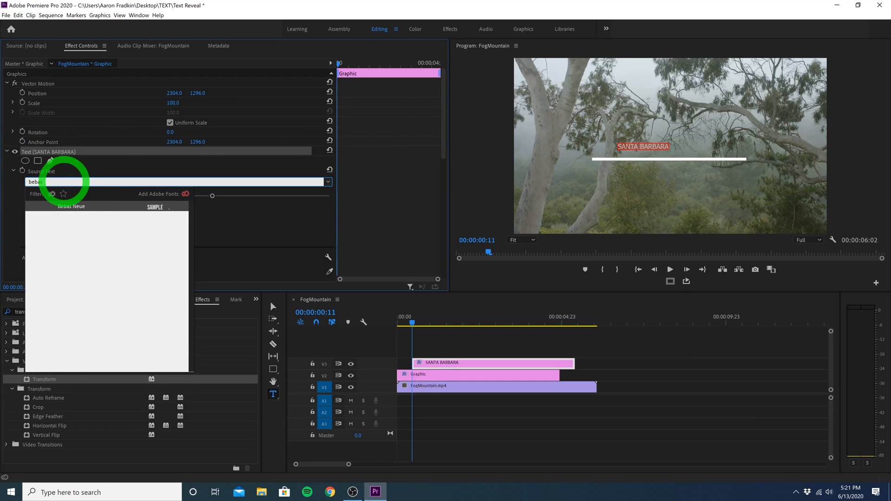
- Set the SANTA BARBARA title to Bebas Neue, widen its tracking and enlarge it to about 378
{"action": "left_click", "coordinate": [71, 206]}
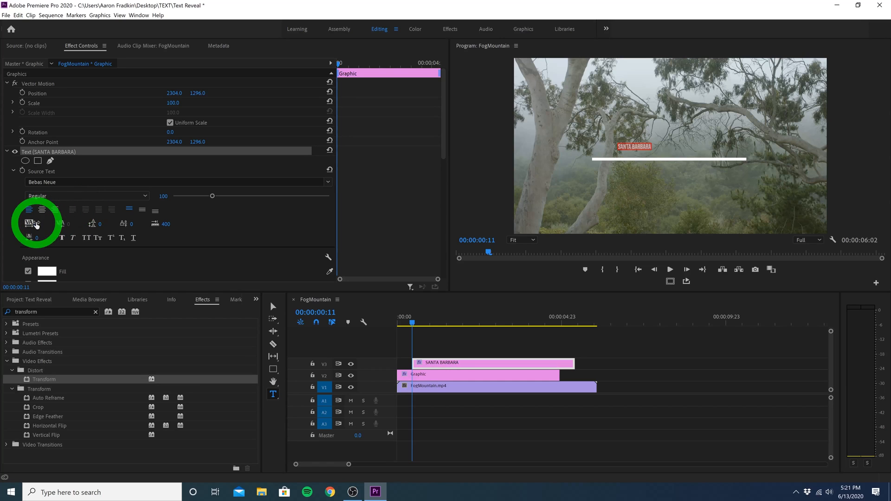
{"action": "left_click_drag", "start_coordinate": [211, 196], "coordinate": [216, 196]}
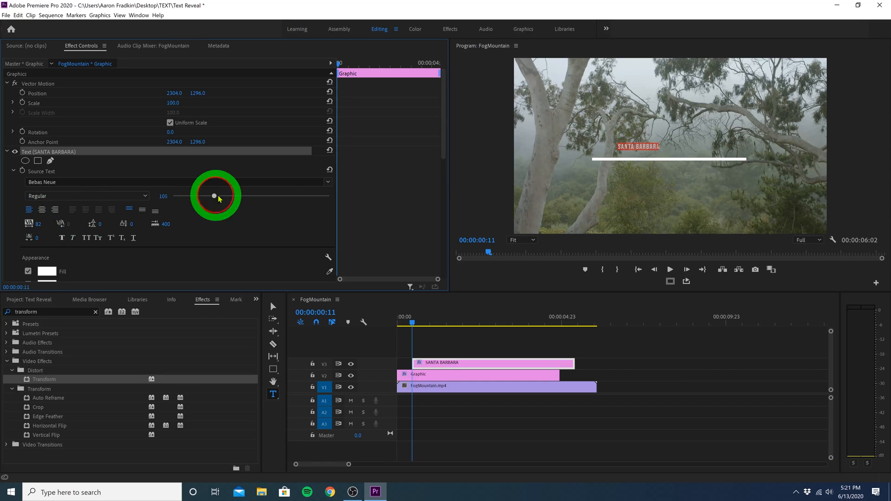
{"action": "left_click_drag", "start_coordinate": [214, 195], "coordinate": [321, 196]}
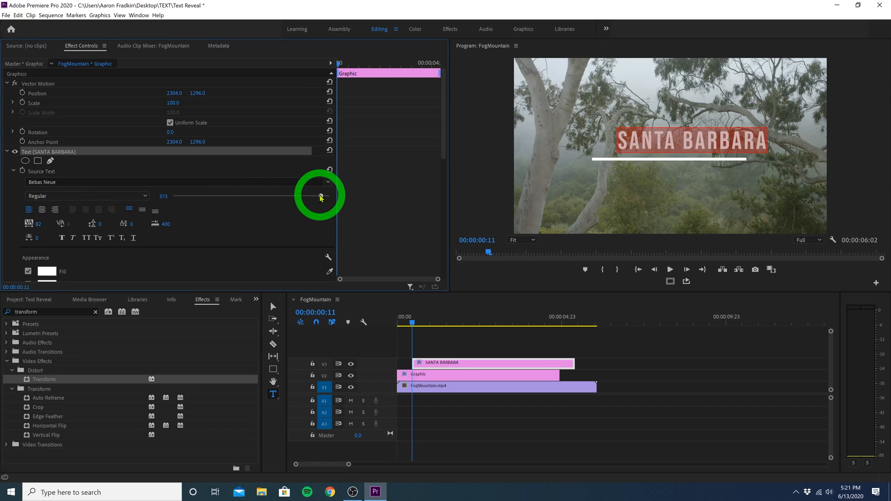
{"action": "left_click_drag", "start_coordinate": [320, 196], "coordinate": [322, 196]}
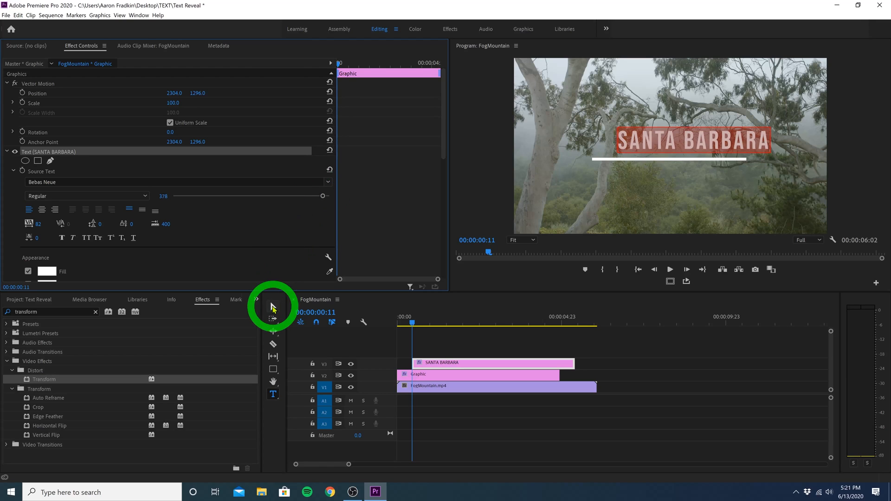
{"action": "left_click", "coordinate": [273, 307]}
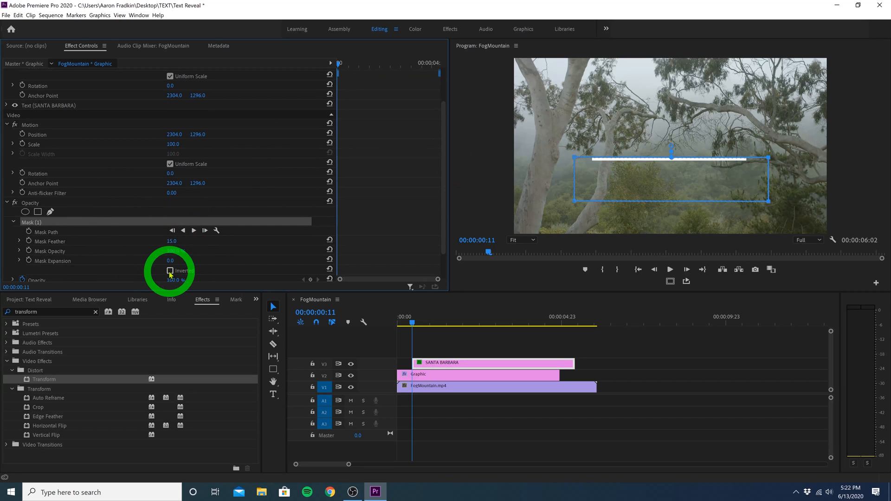
- Invert the title's opacity mask so the text below the line is hidden
{"action": "left_click", "coordinate": [169, 270]}
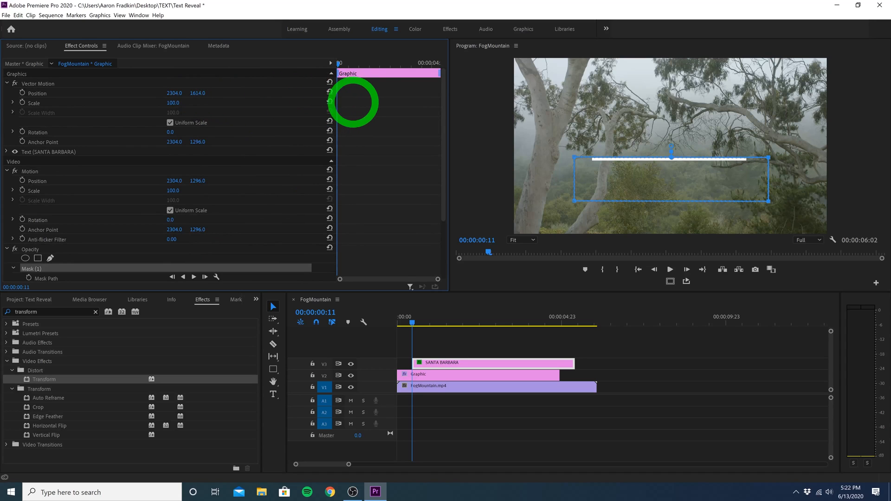
- Keyframe the title's Position Y from below the line up into view with an Ease In finish
{"action": "left_click_drag", "start_coordinate": [197, 93], "coordinate": [199, 97]}
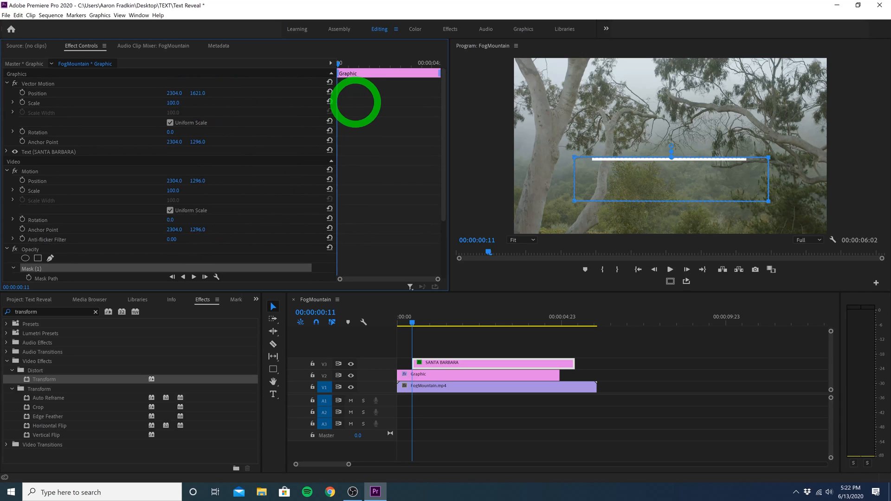
{"action": "left_click", "coordinate": [21, 93]}
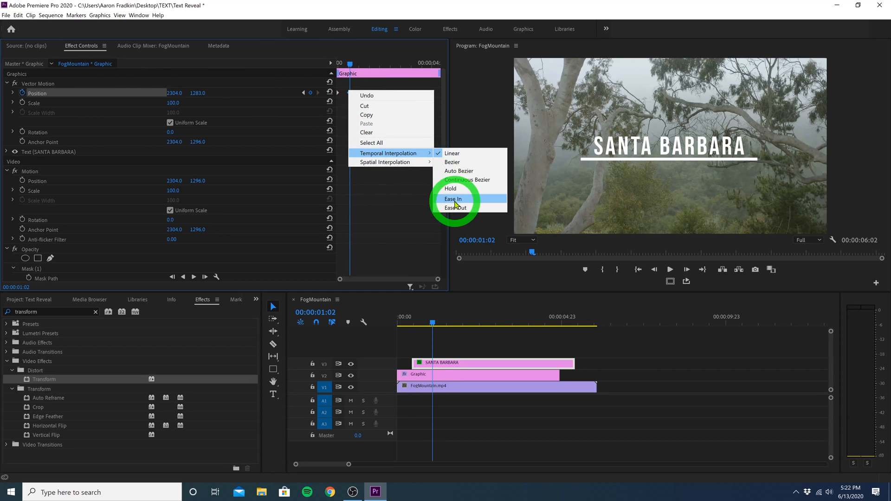
{"action": "left_click", "coordinate": [453, 198]}
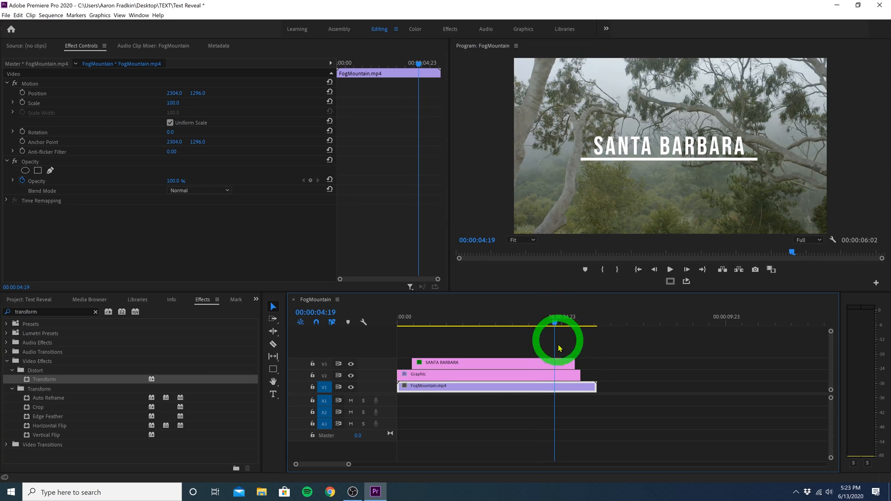
- Near the clip end, reverse the title Position and keyframe the line's Scale Width from 100 to 0
{"action": "left_click", "coordinate": [489, 373]}
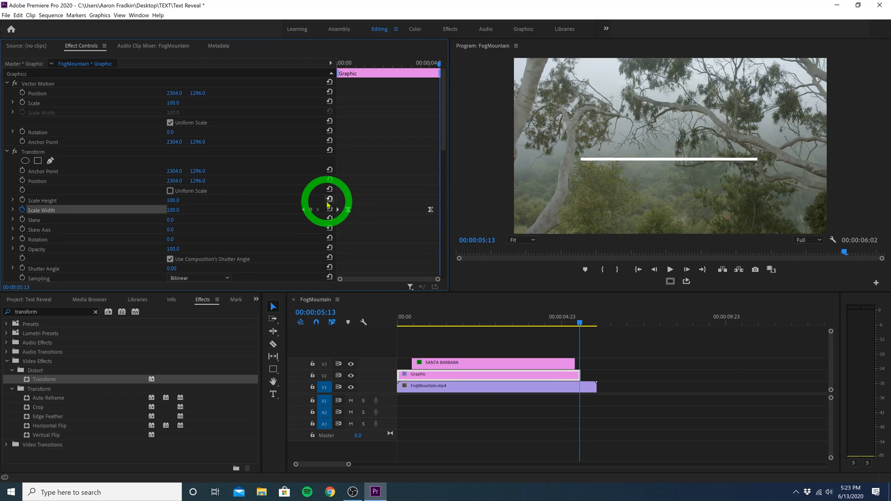
{"action": "double_click", "coordinate": [174, 210]}
{"action": "type", "text": "0"}
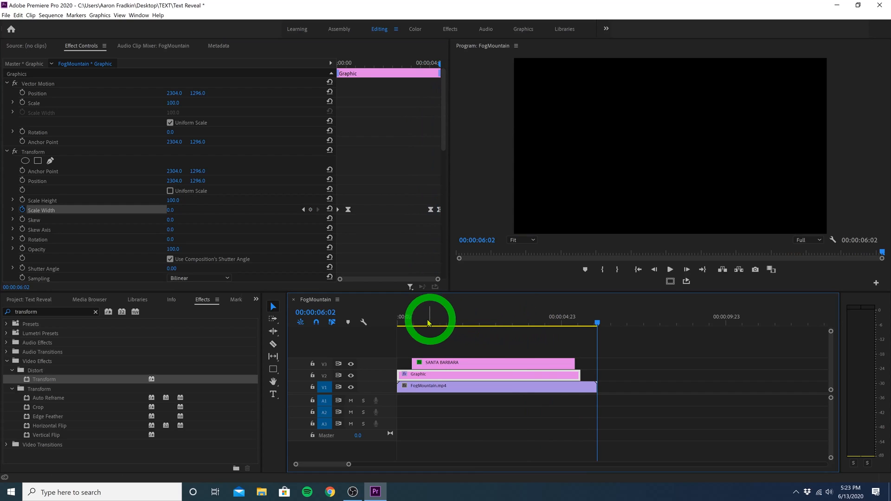
{"action": "left_click", "coordinate": [410, 317]}
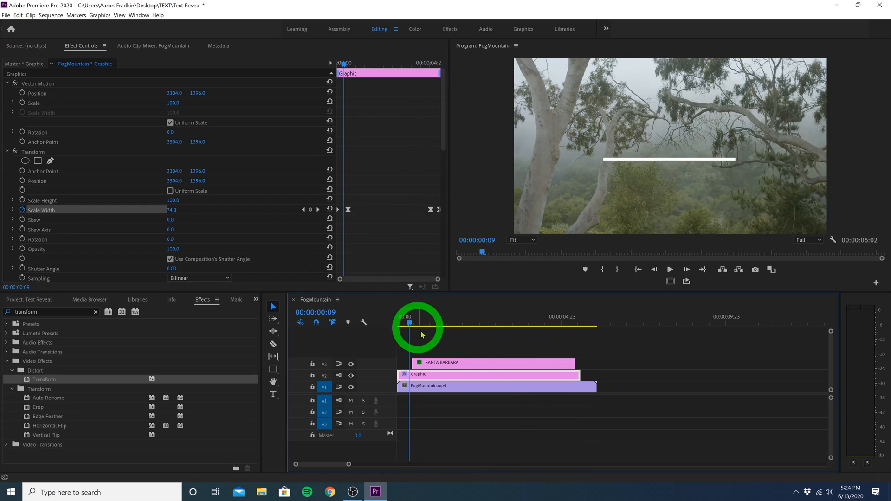
{"action": "left_click", "coordinate": [460, 363]}
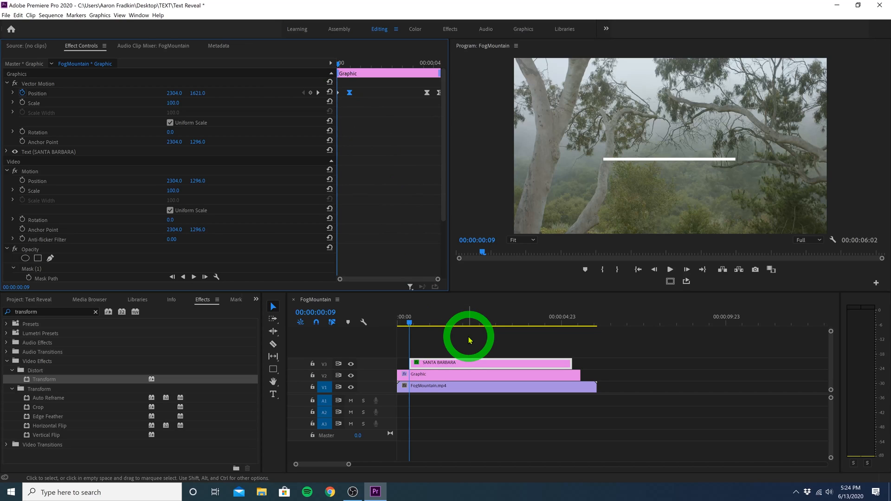
- Nest the SANTA BARBARA and Graphic clips into a sequence named 'Text Reveal'
{"action": "left_click", "coordinate": [468, 340]}
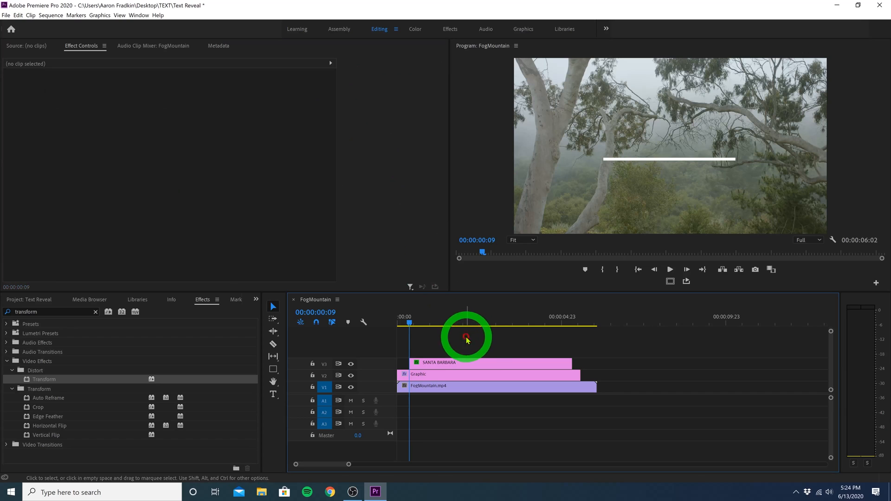
{"action": "right_click", "coordinate": [466, 338]}
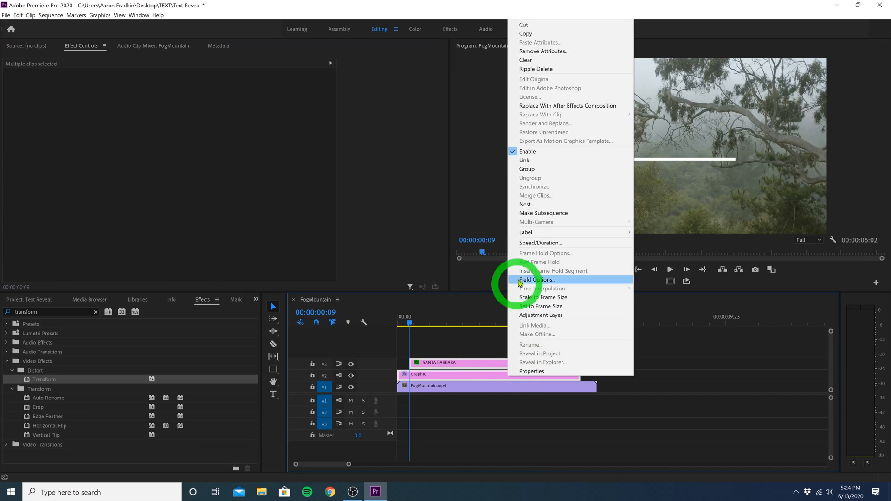
{"action": "left_click", "coordinate": [525, 204]}
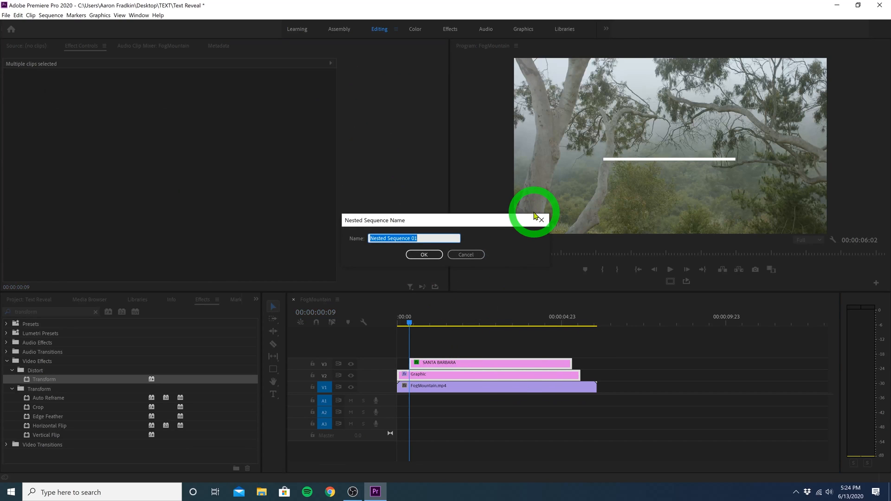
{"action": "type", "text": "Text Reveal"}
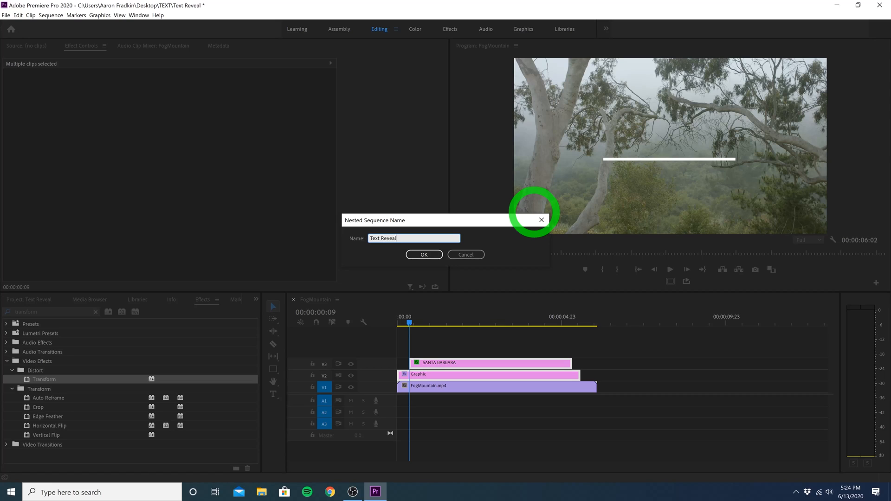
{"action": "left_click", "coordinate": [423, 255]}
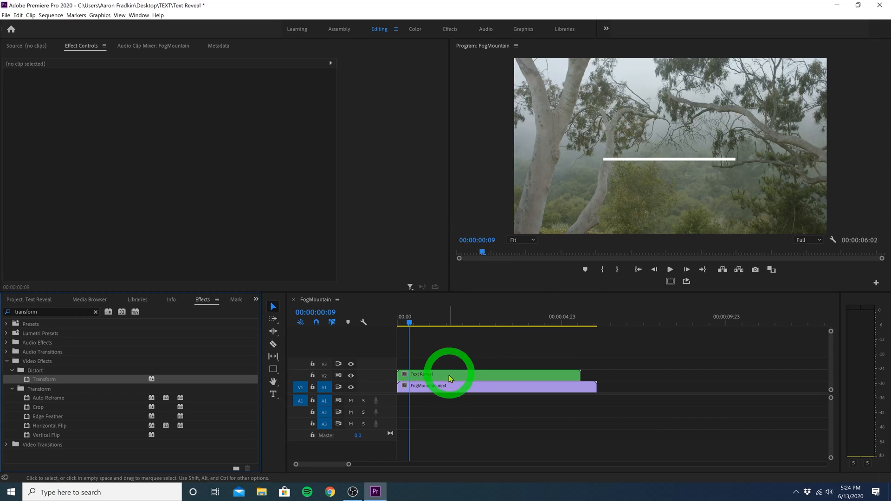